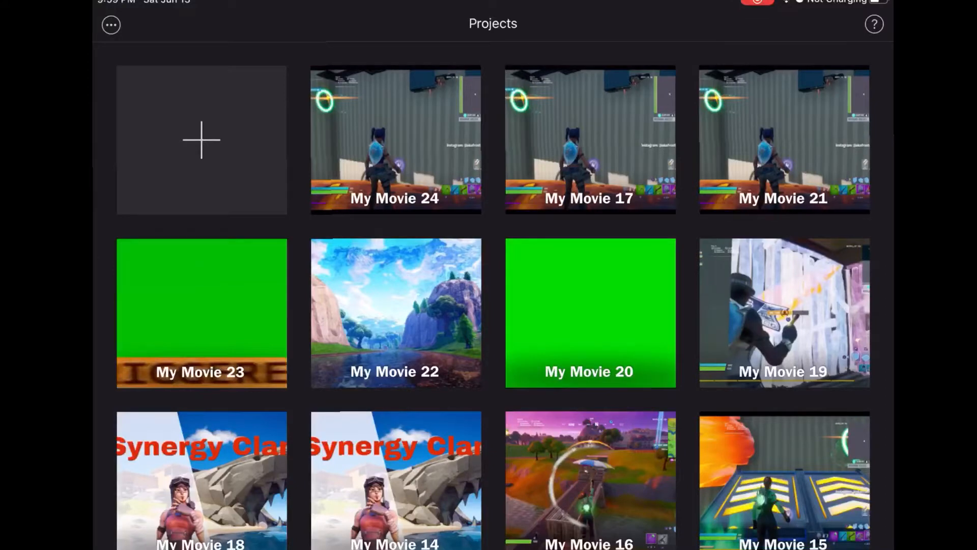
Leave the iMovie projects gallery and switch to the YouTube app.
left_click(201, 139)
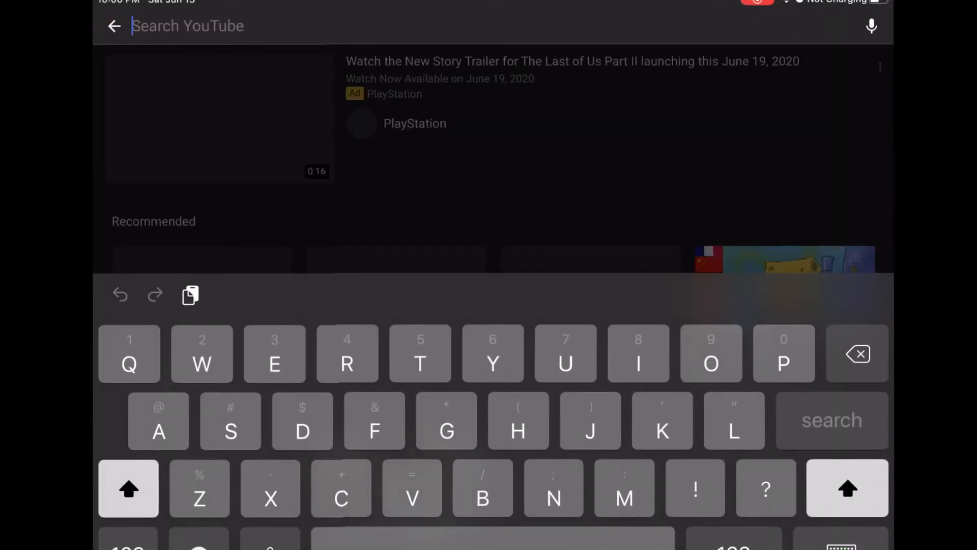
Search YouTube for "all night" and open the Ikson - All Night (Tropical House) video.
left_click(831, 420)
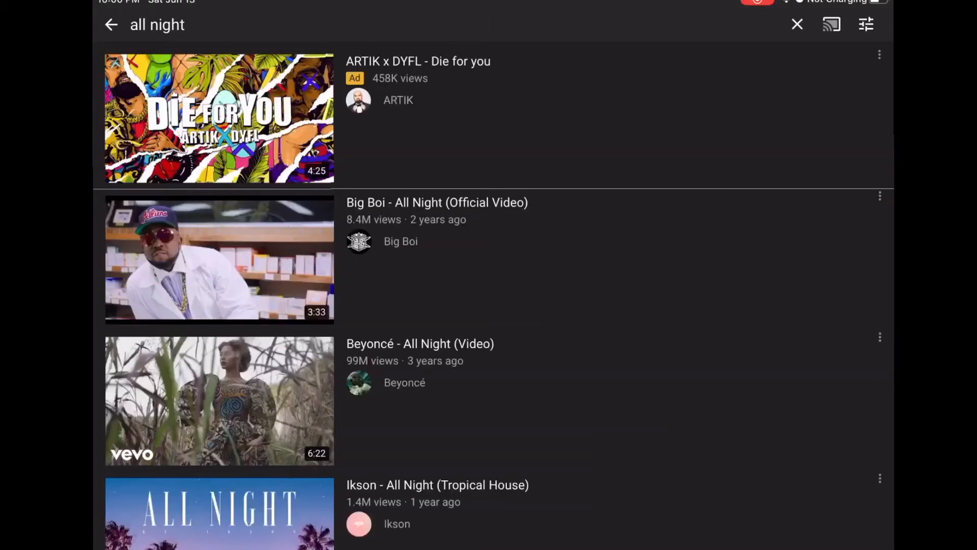
left_click(219, 510)
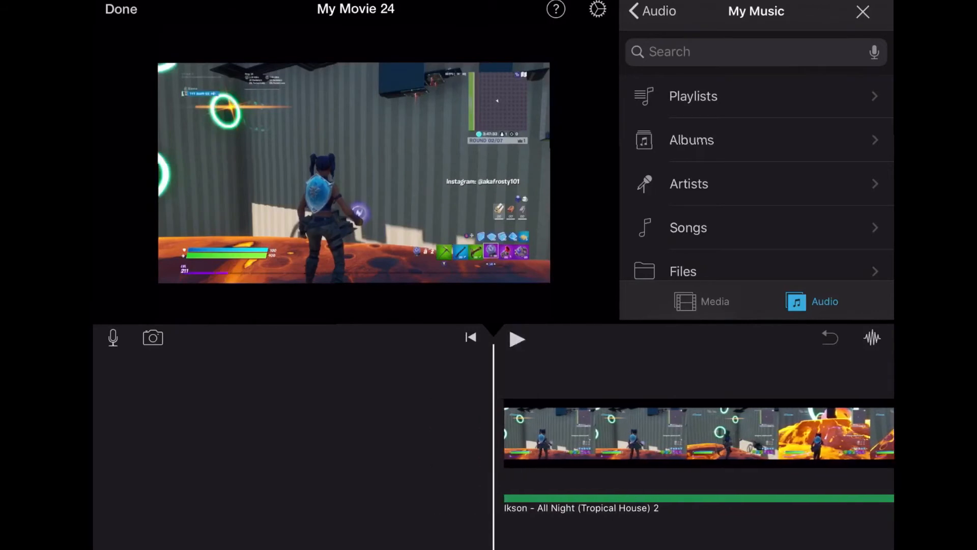
Select the Fortnite gameplay clip in the My Movie 24 timeline.
left_click(685, 434)
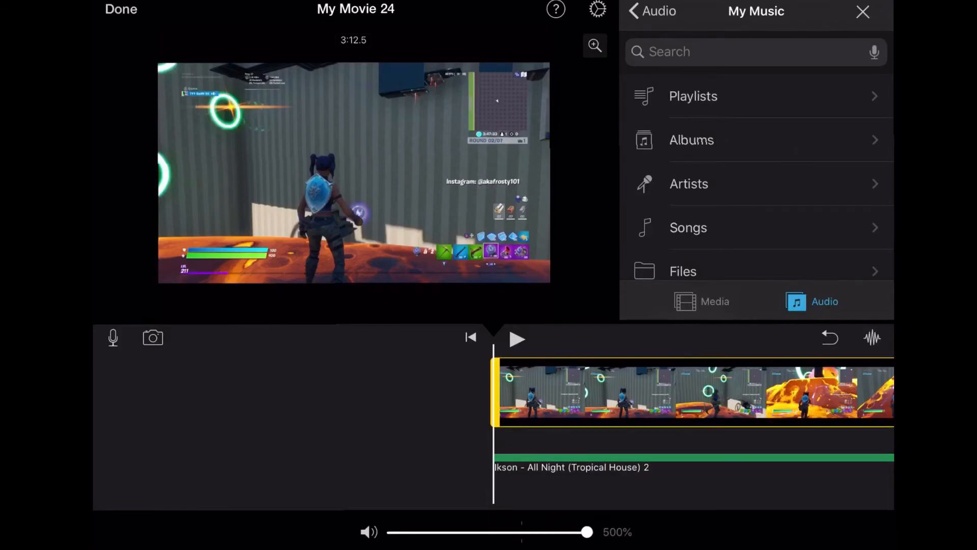
Adjust the selected clip's volume control in the inspector toward 500%.
left_click(516, 338)
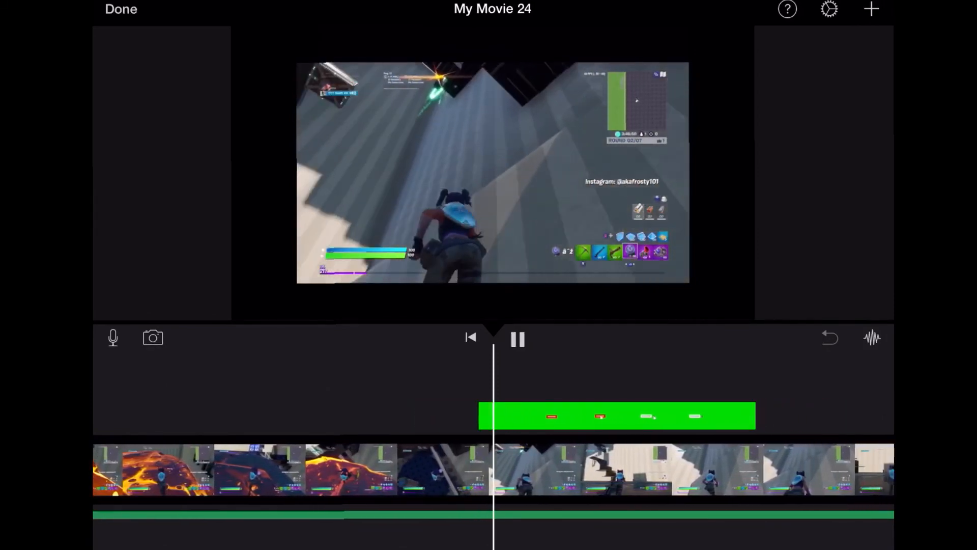
Pause the My Movie 24 preview with the pause button above the timeline.
left_click(517, 338)
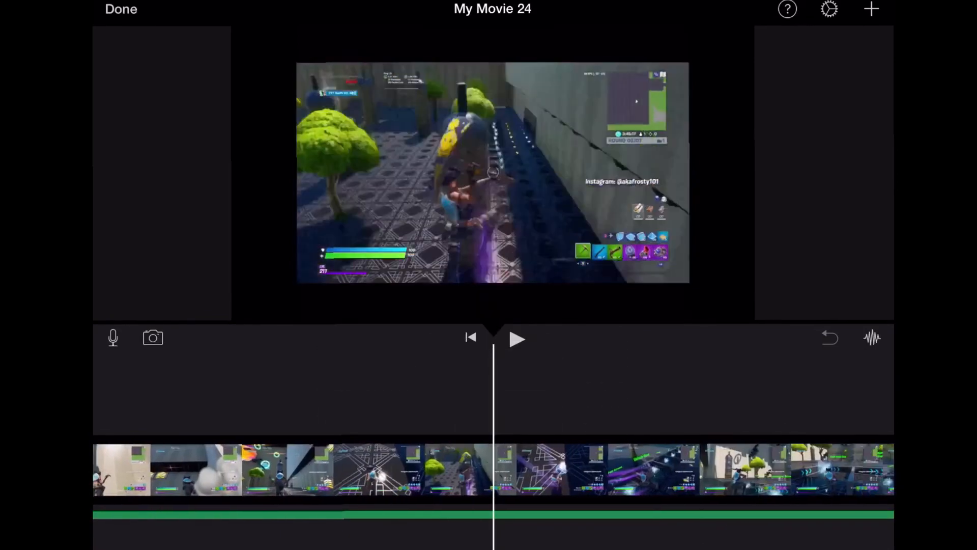